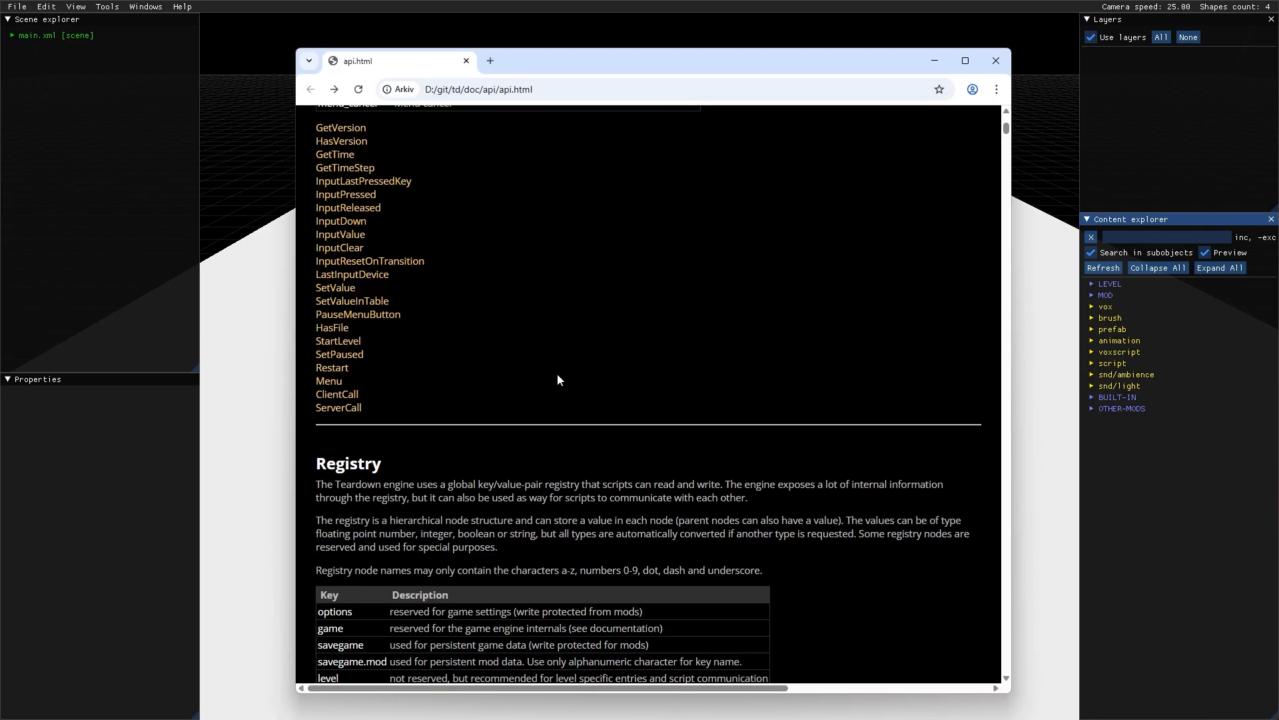
Step: Jump to the ClientCall entry in the Teardown API documentation
click(336, 394)
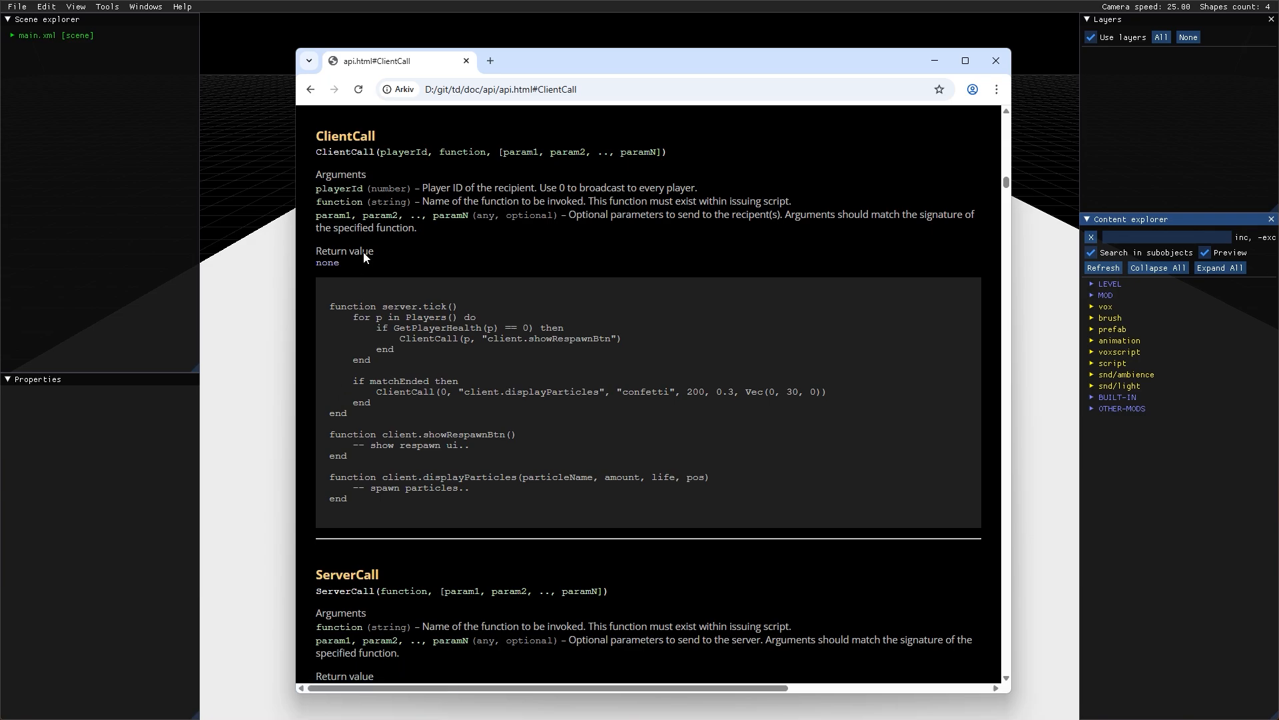
mouse_move(452, 166)
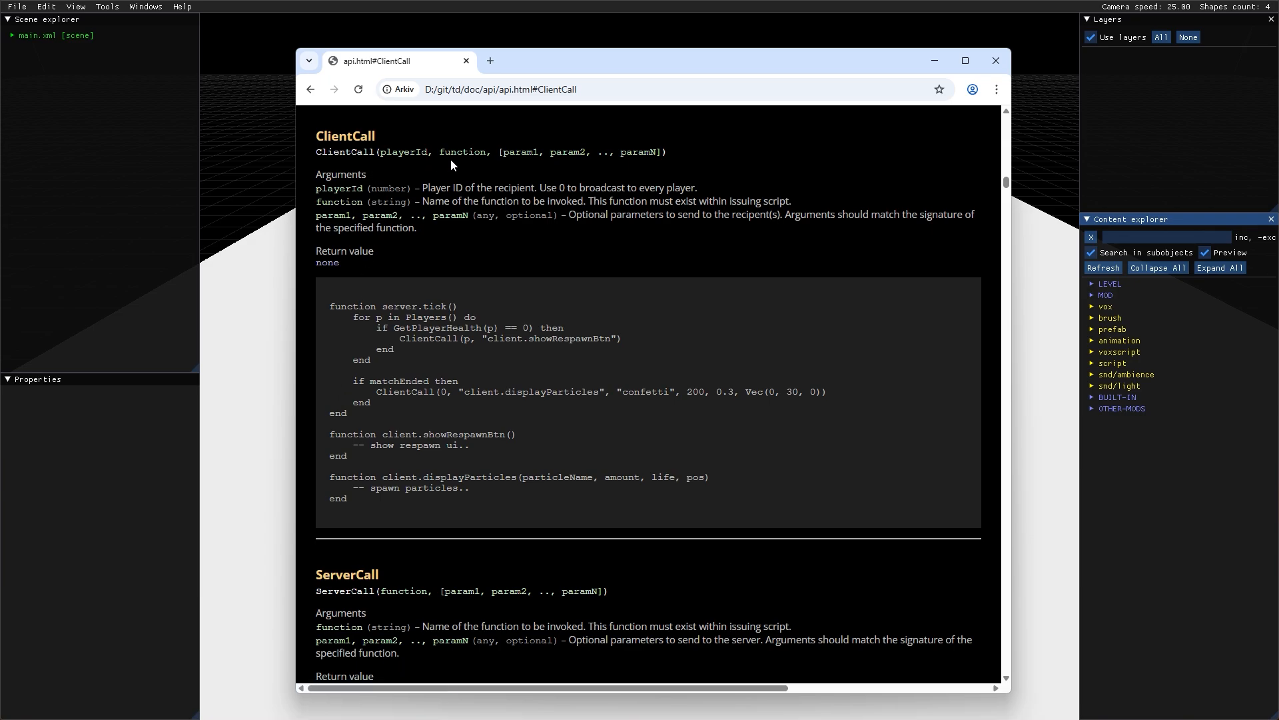
mouse_move(632, 169)
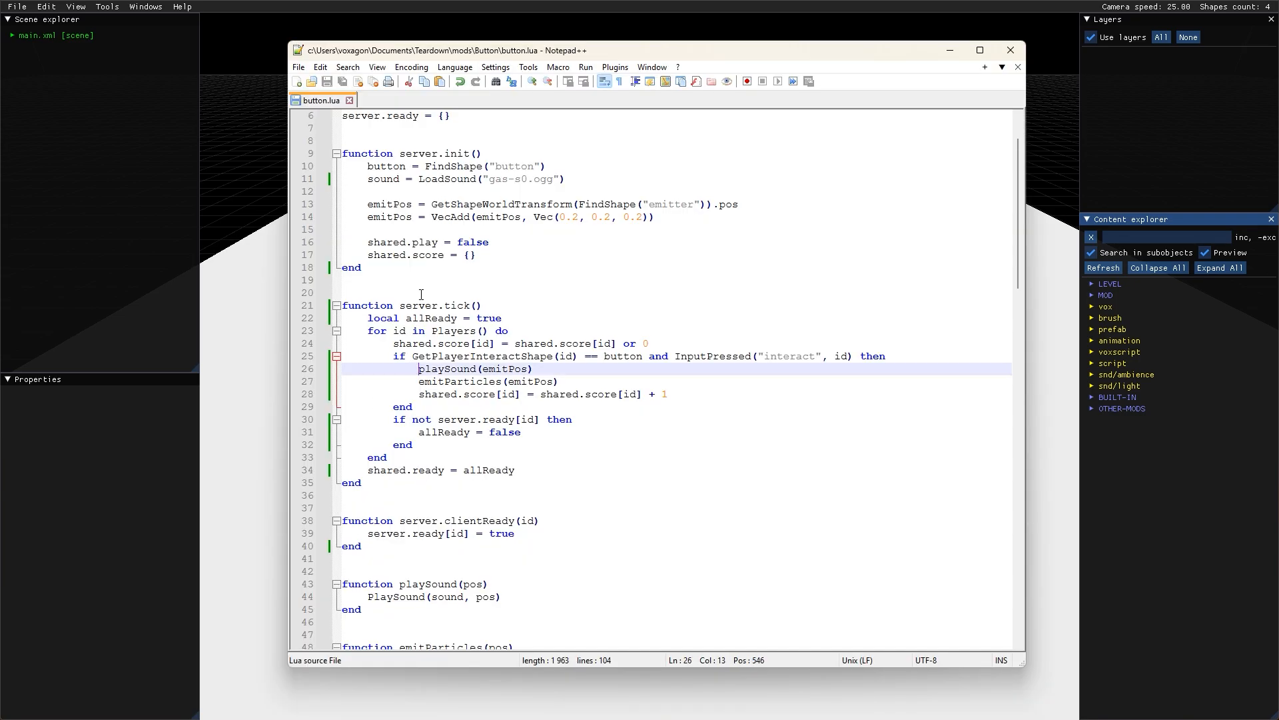
Step: Rewrite lines 26–27 as ClientCall(0, "playSound", emitPos) and ClientCall(0, "emitParticles", emitPos)
text(ClientCall()
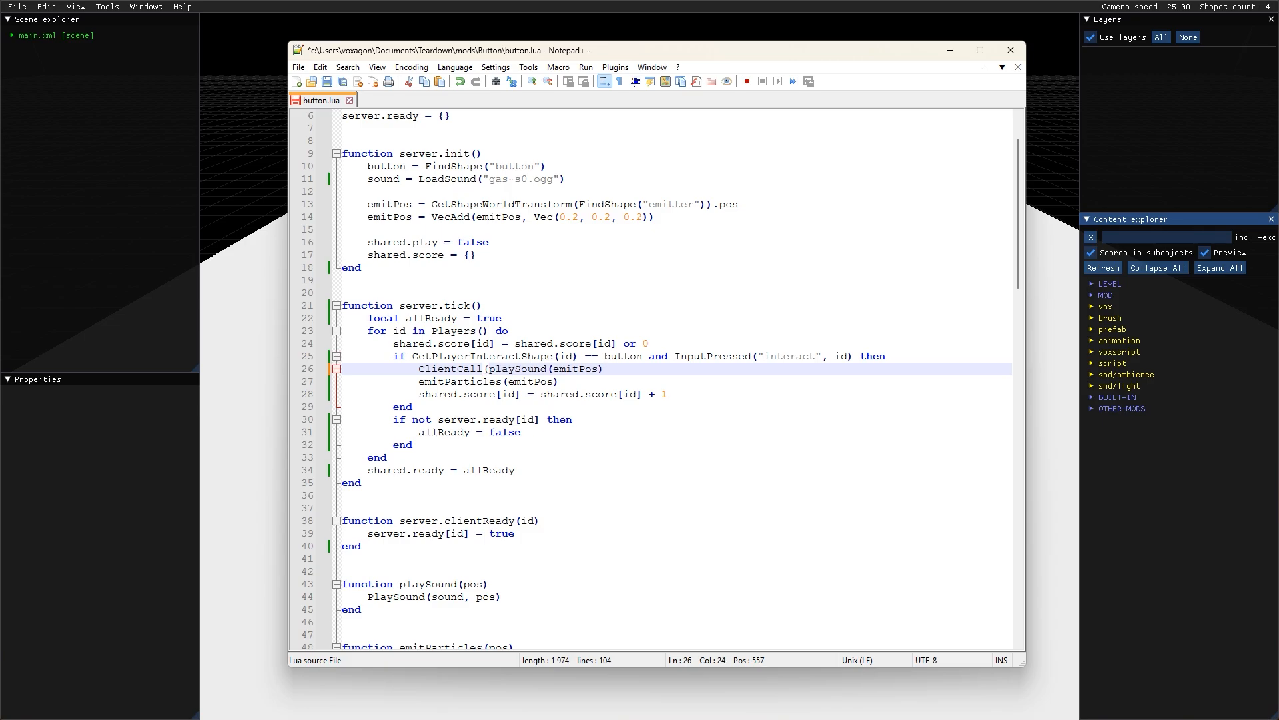
text(0,)
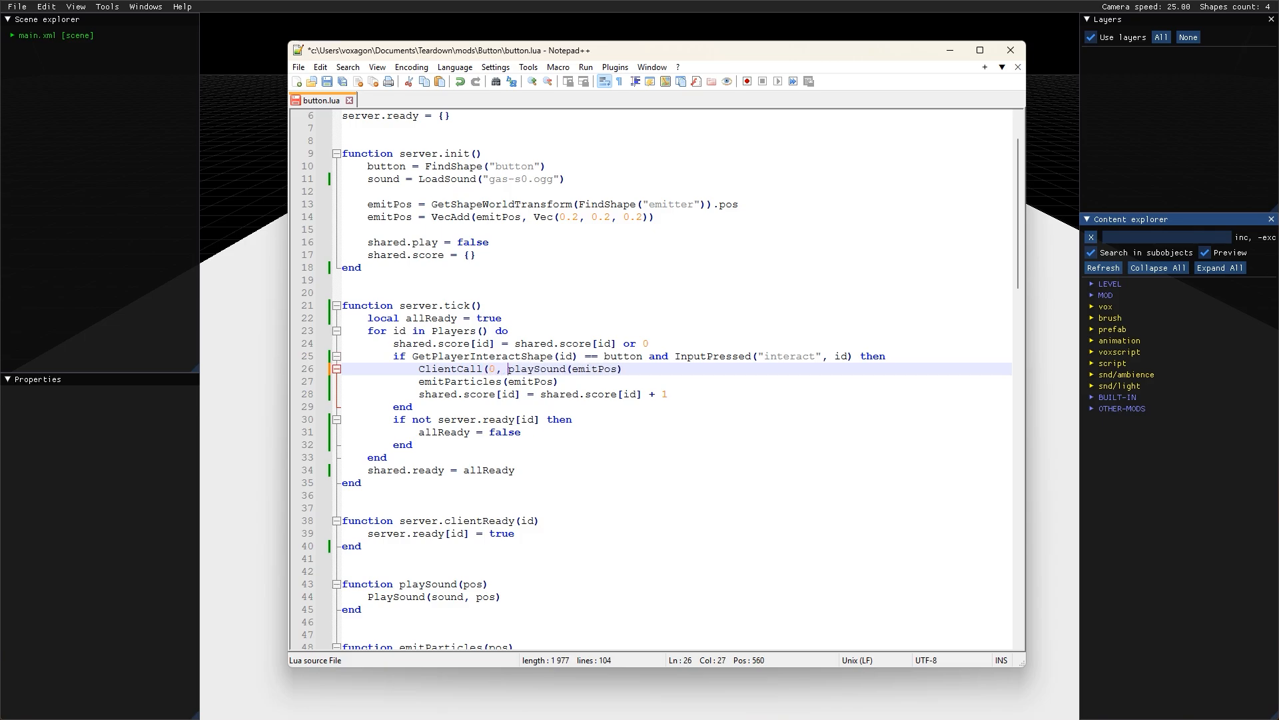
text("playSound",)
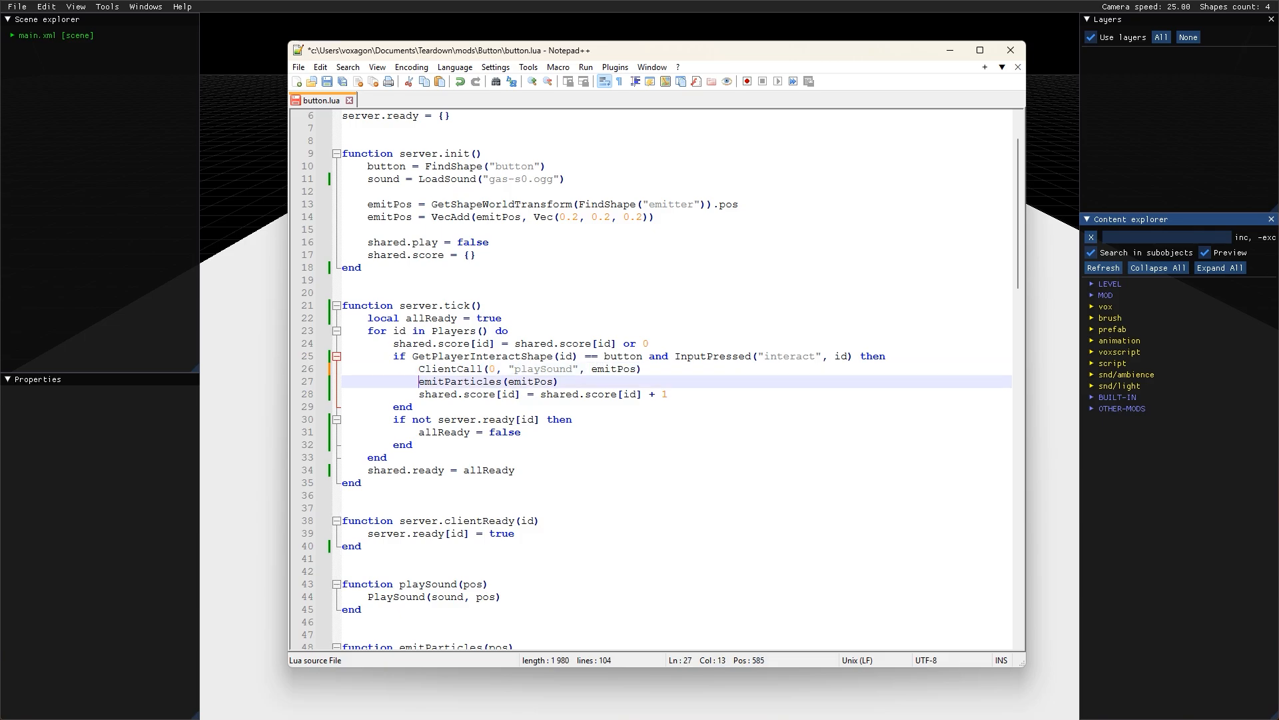
text(ClientCall ()
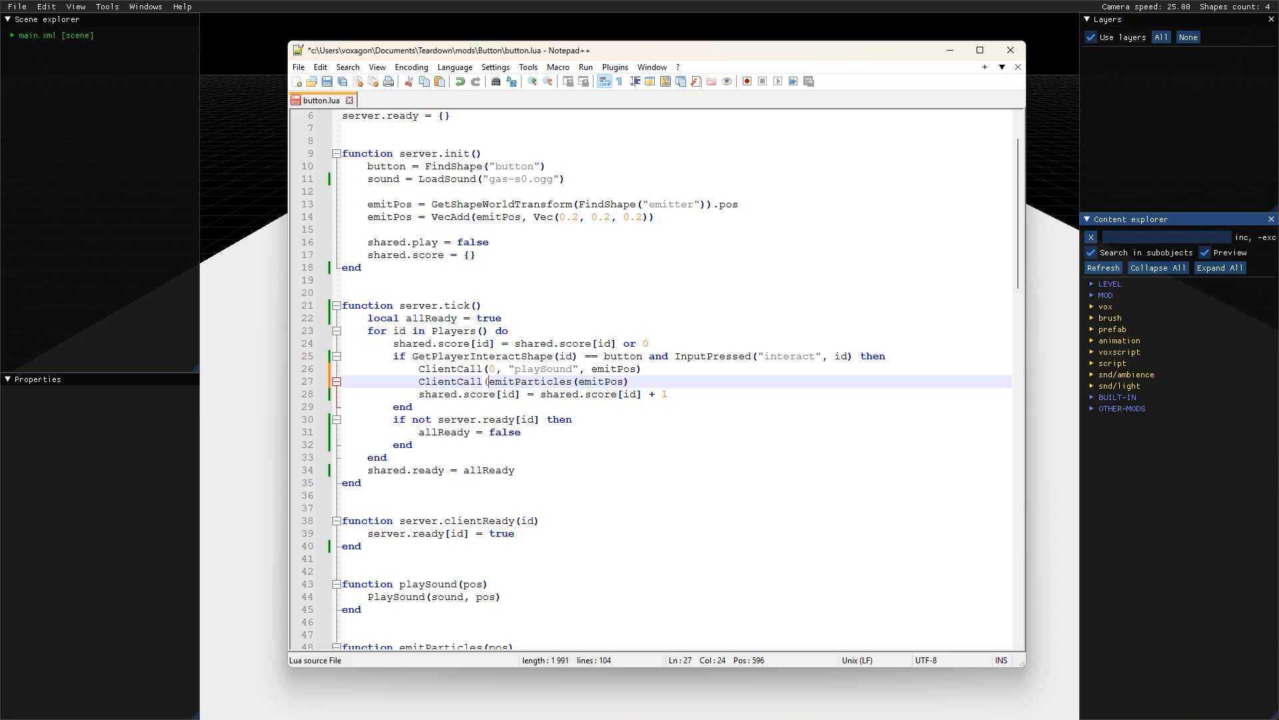
text(0, ")
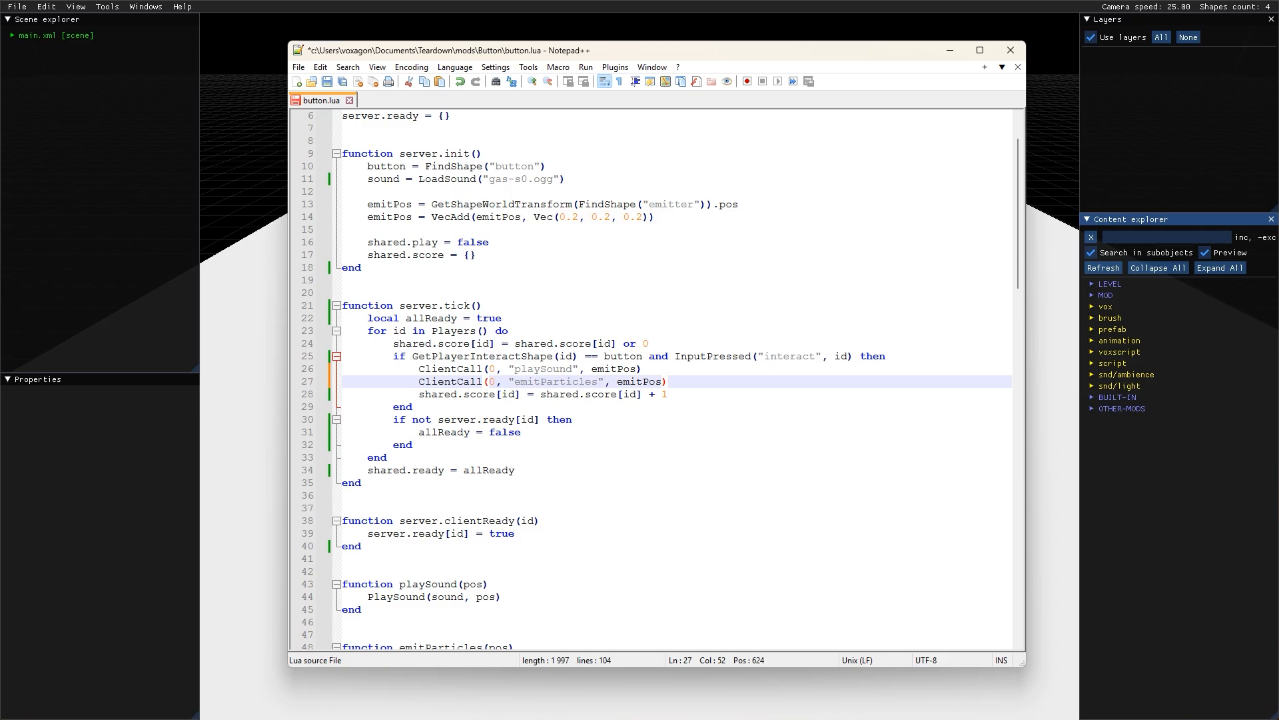
scroll(down, 3)
text(fx)
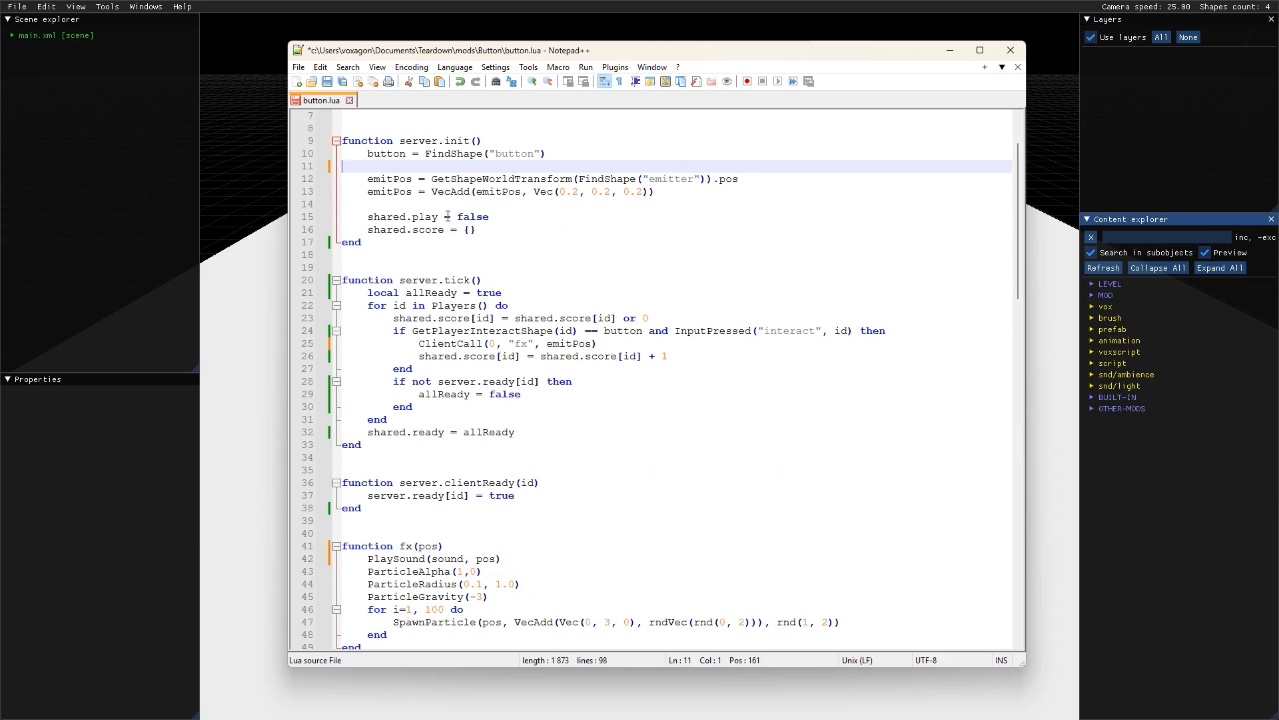
Step: Add a client.init function below the combined fx(pos) function
text(function client.init()
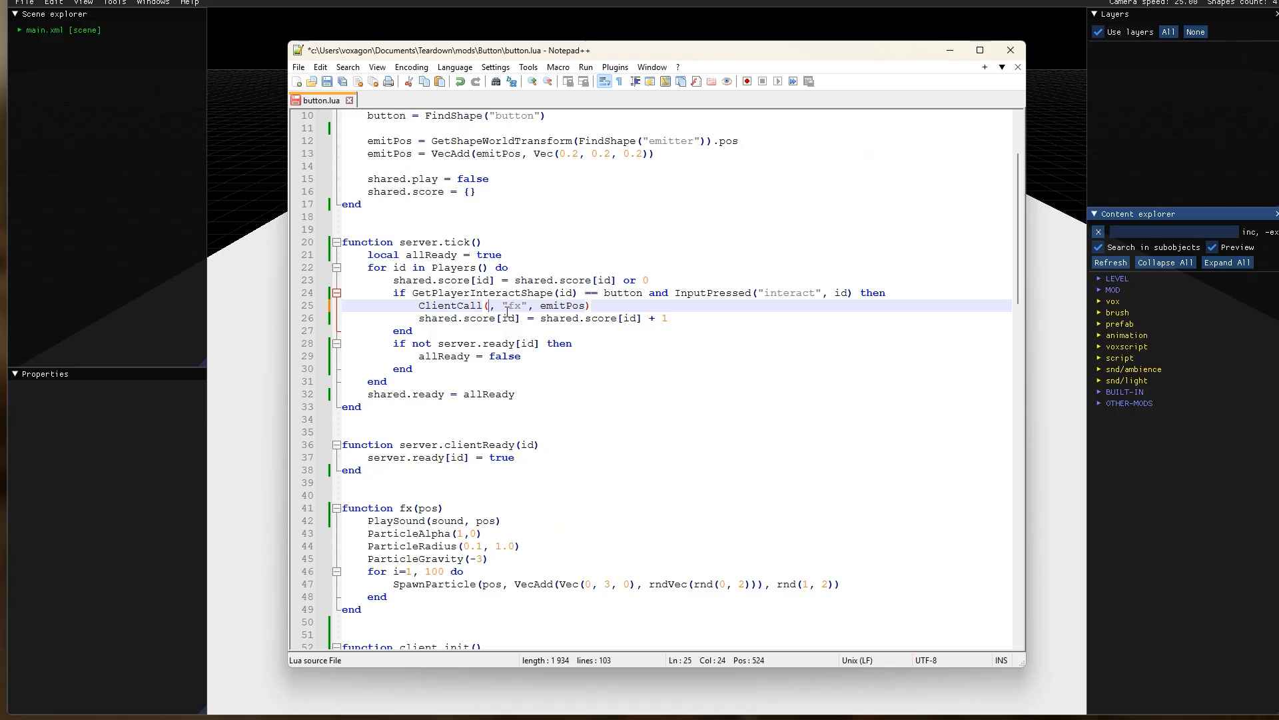
Step: Target the interacting player: ClientCall(id, "fx", emitPos) in server.tick
text(id)
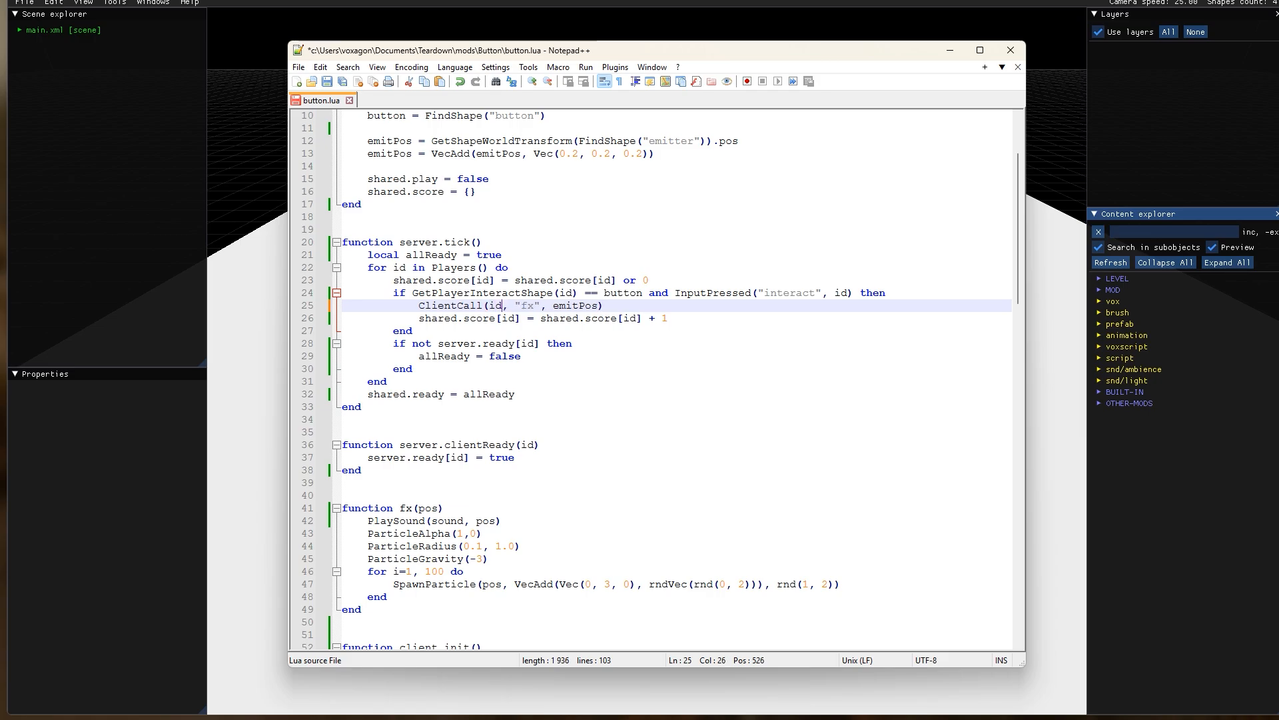